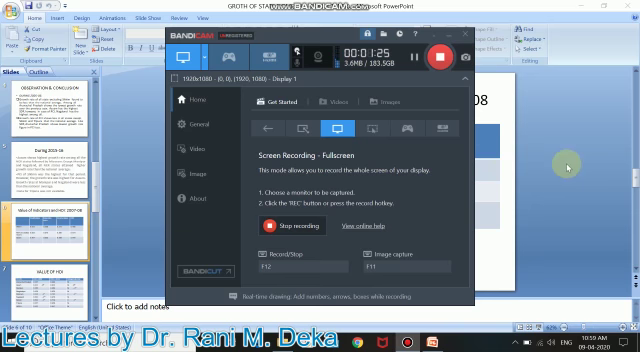
mouse_move(150, 212)
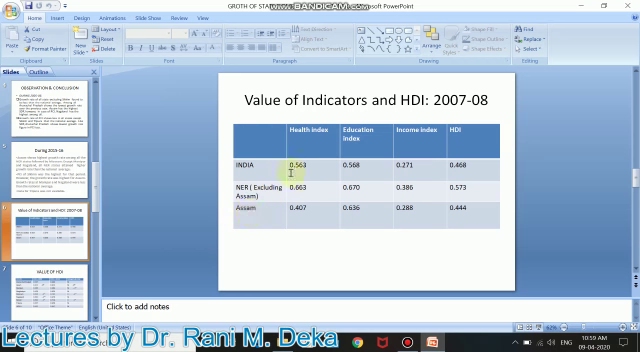
mouse_move(304, 212)
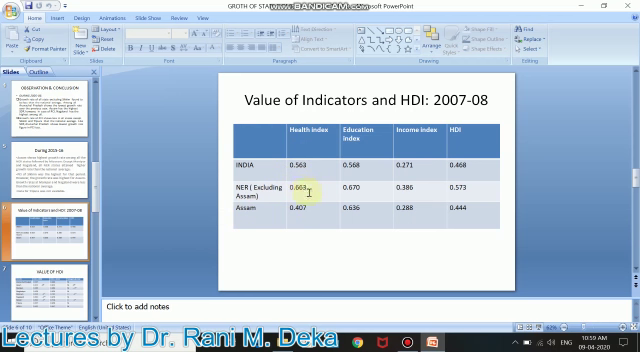
mouse_move(302, 190)
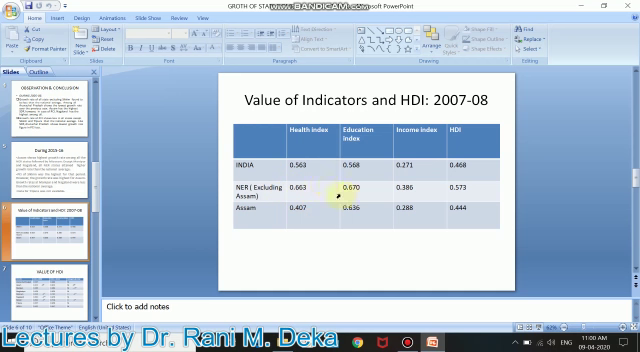
mouse_move(416, 190)
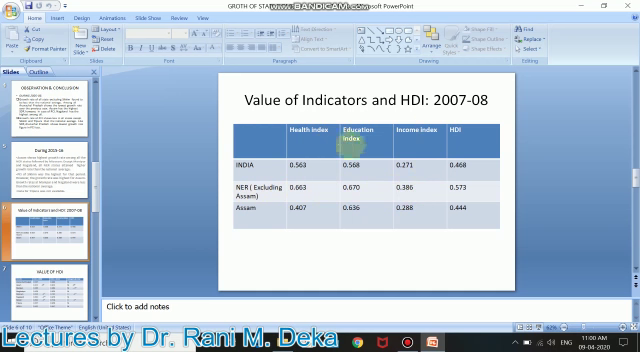
mouse_move(304, 164)
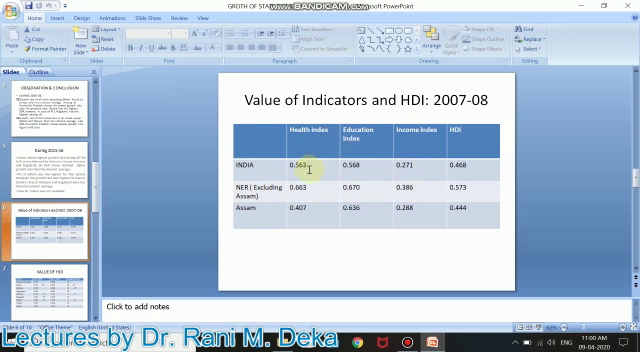
mouse_move(464, 132)
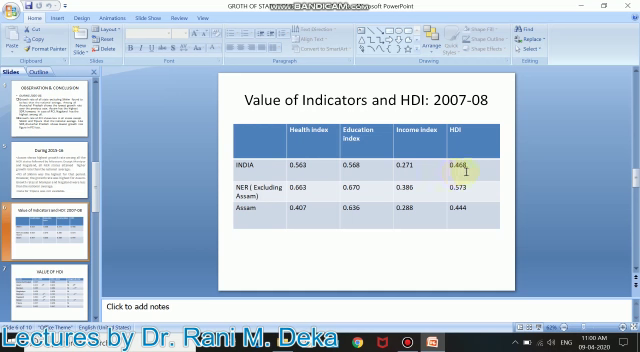
mouse_move(428, 212)
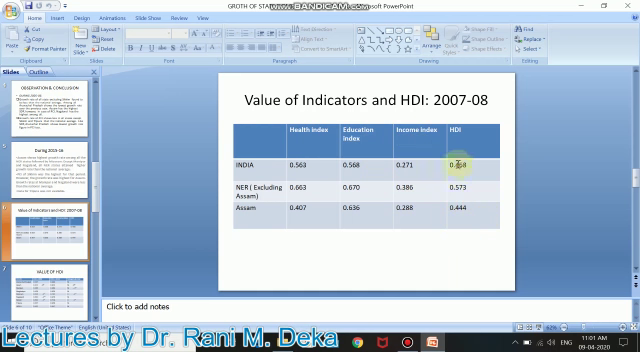
mouse_move(476, 248)
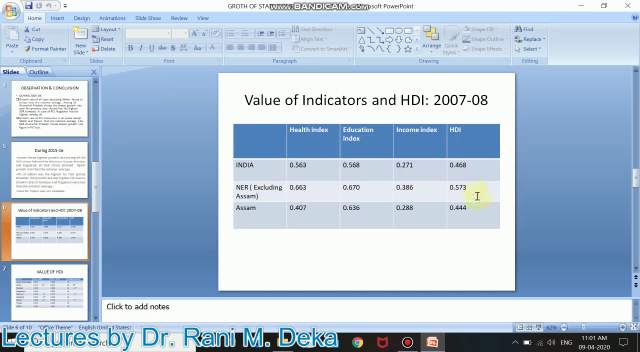
mouse_move(476, 196)
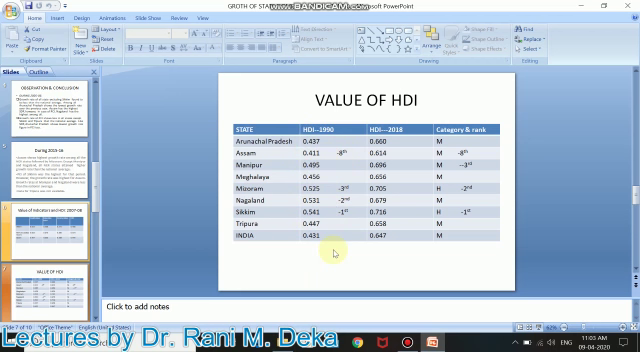
mouse_move(408, 144)
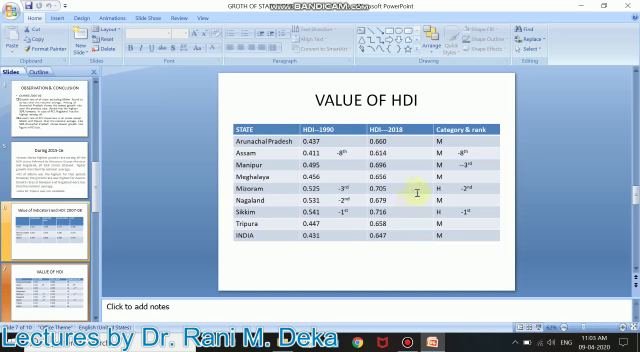
mouse_move(418, 220)
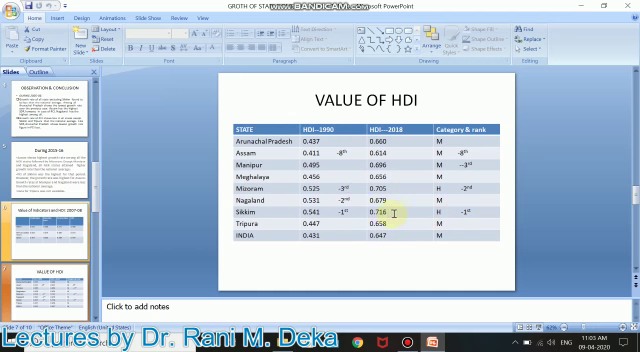
mouse_move(400, 190)
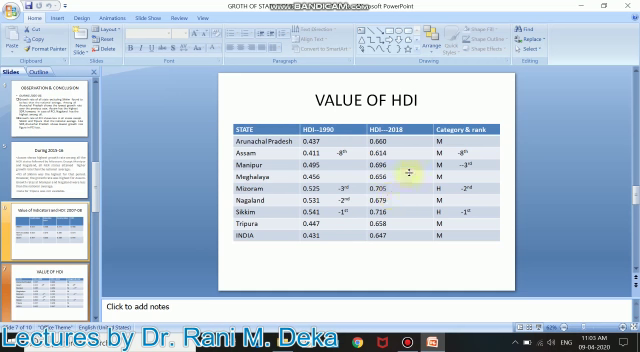
mouse_move(412, 164)
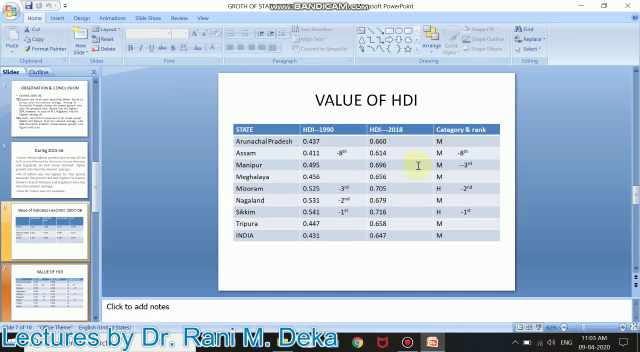
mouse_move(490, 164)
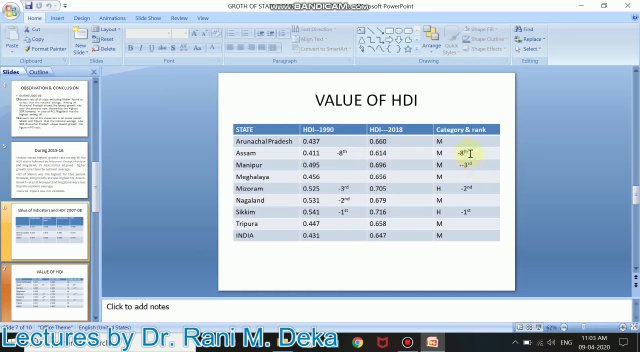
mouse_move(464, 156)
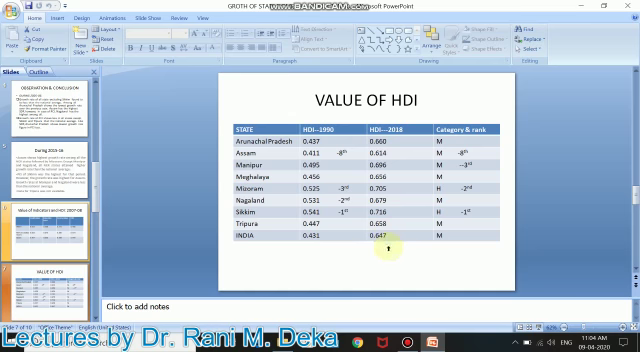
mouse_move(398, 172)
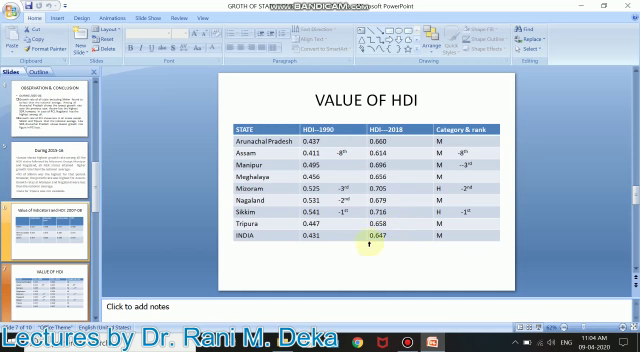
mouse_move(400, 164)
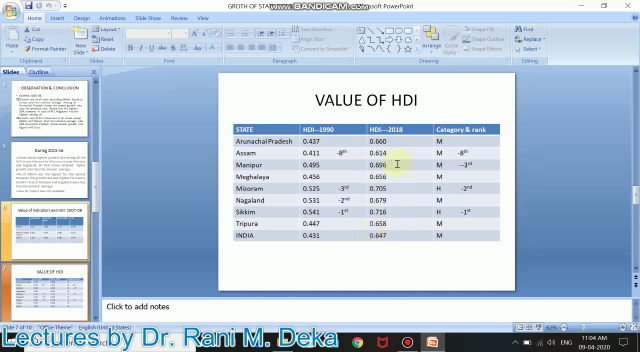